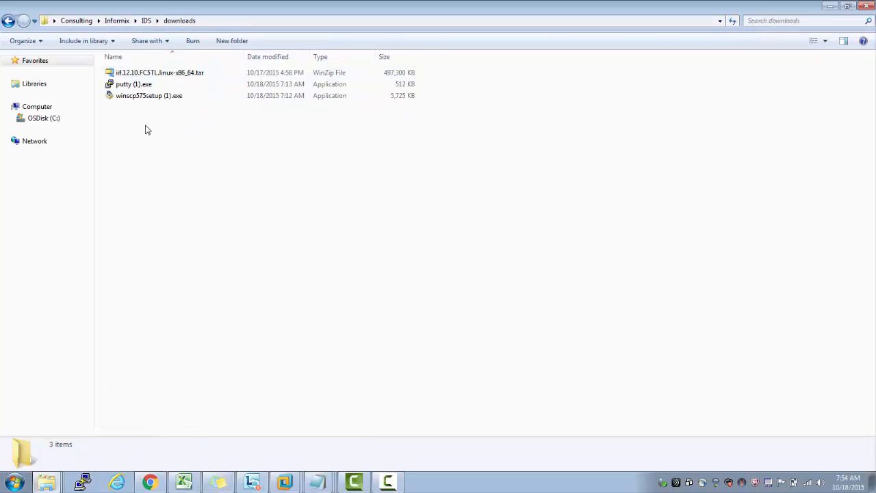
mouse_move(171, 64)
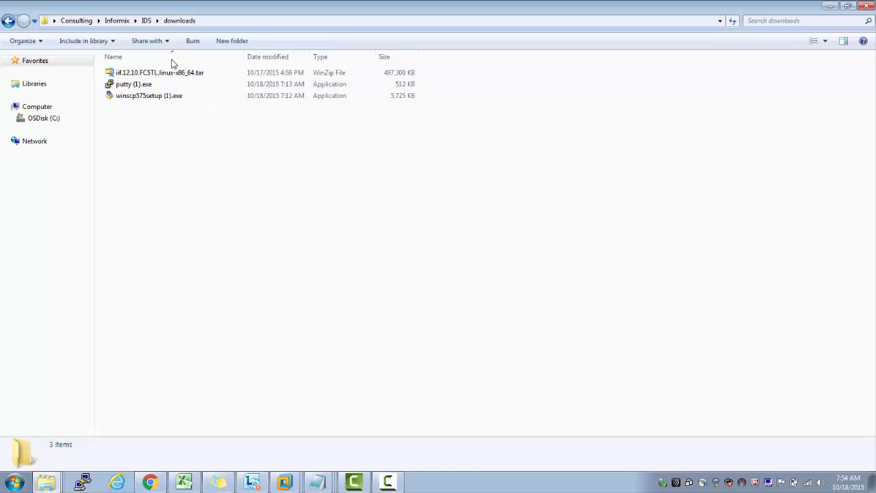
Step: Switch to the linux2 virtual machine in VMware Workstation and resume it from suspension
left_click(159, 72)
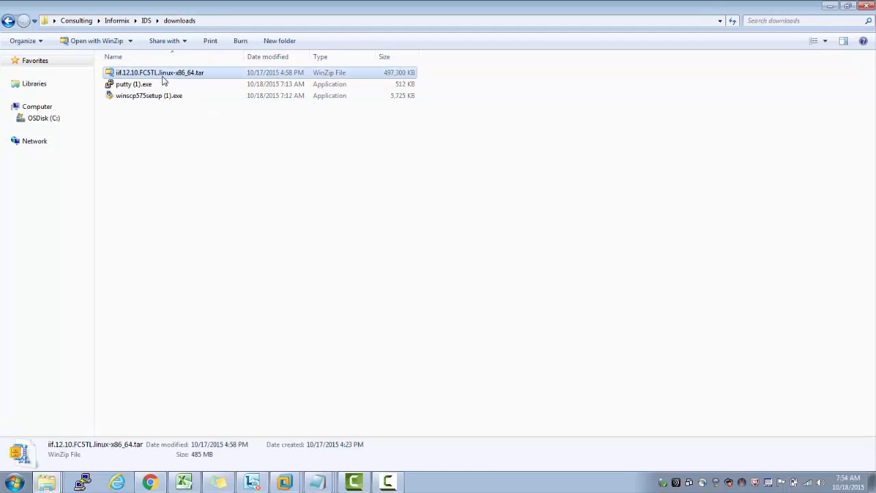
mouse_move(143, 75)
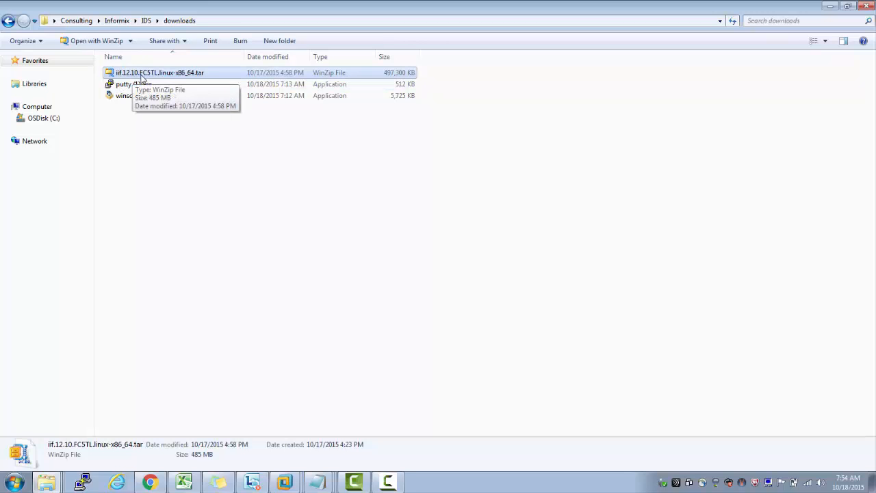
mouse_move(170, 82)
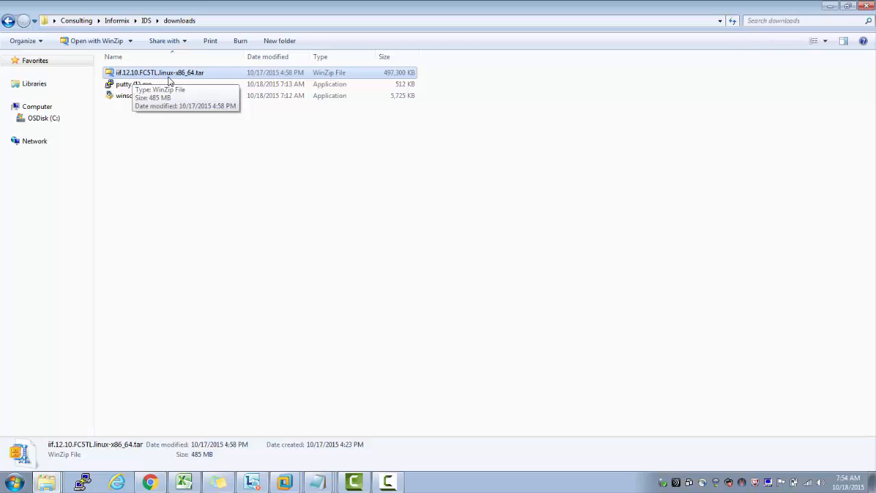
mouse_move(194, 79)
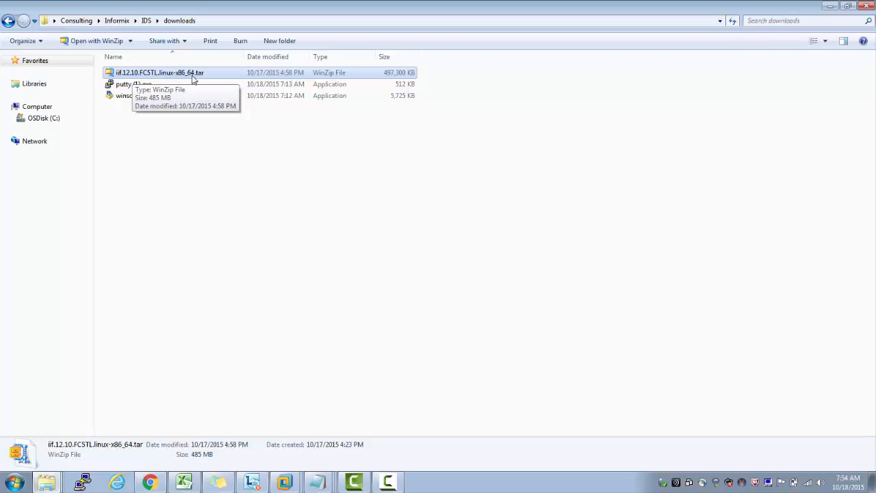
mouse_move(185, 84)
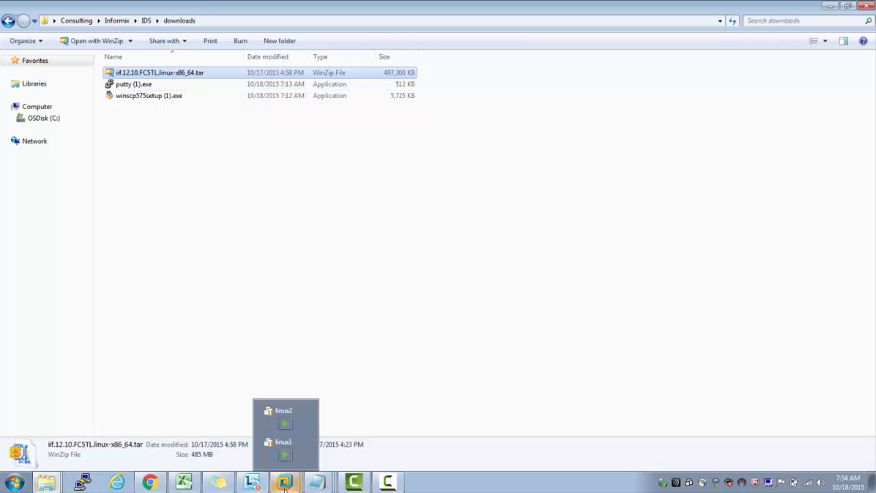
mouse_move(285, 418)
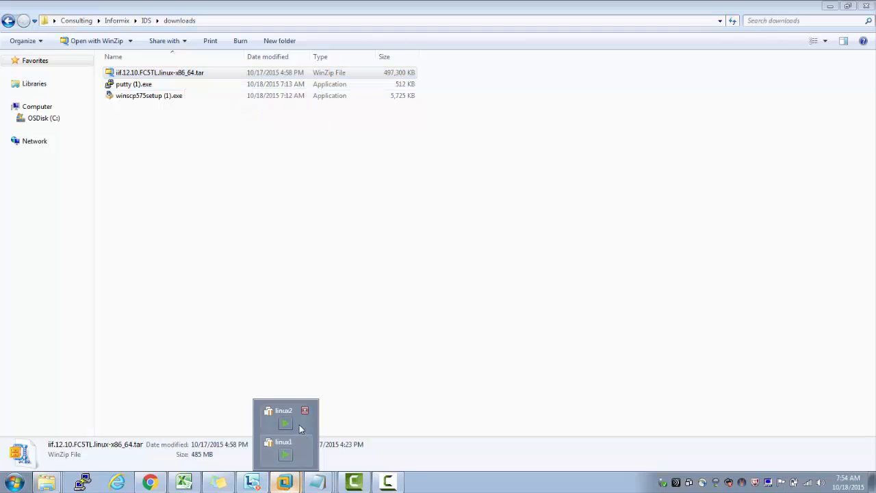
left_click(285, 422)
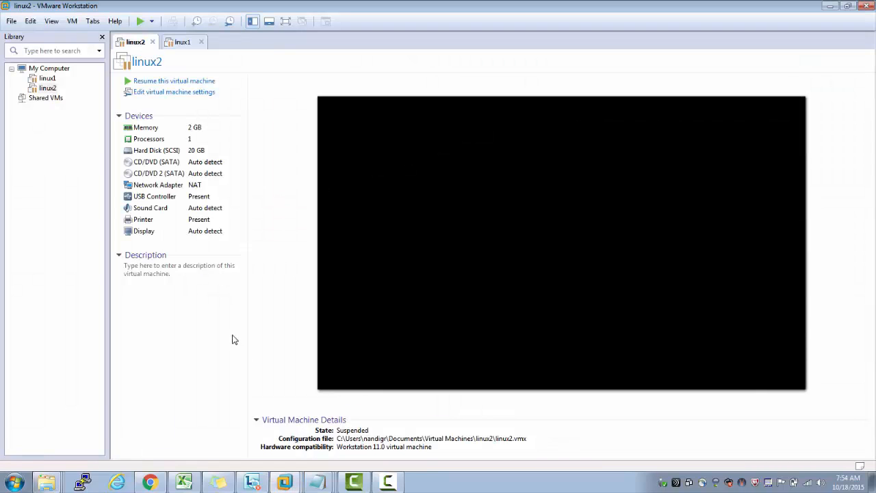
mouse_move(40, 5)
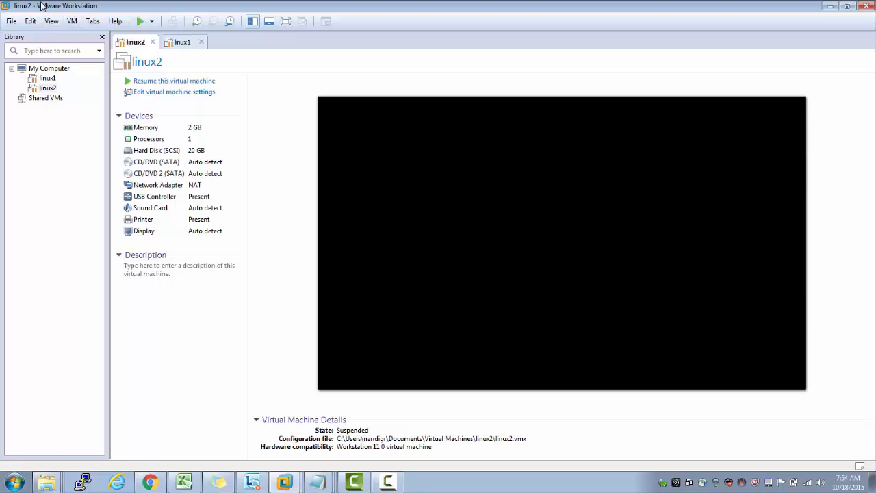
mouse_move(43, 144)
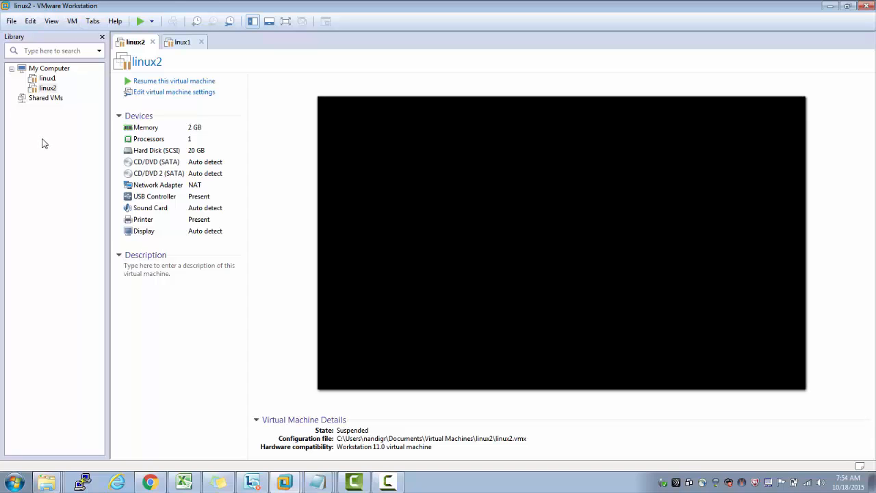
mouse_move(46, 88)
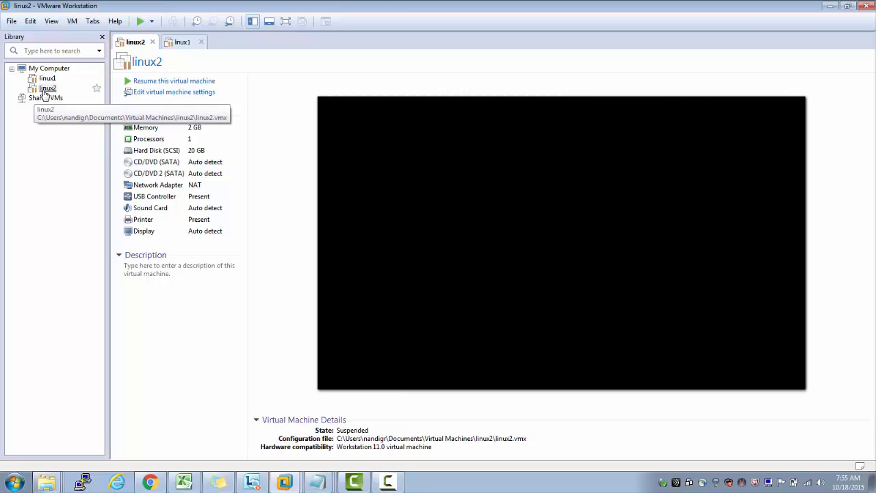
mouse_move(174, 80)
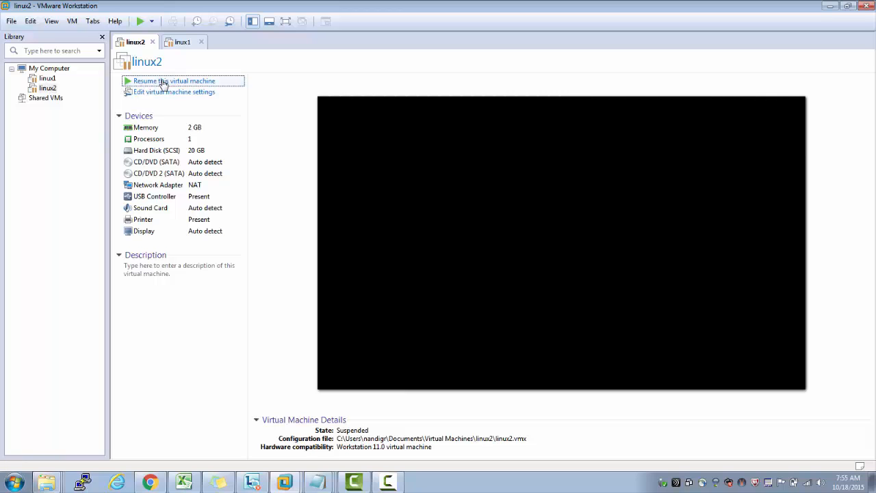
left_click(175, 80)
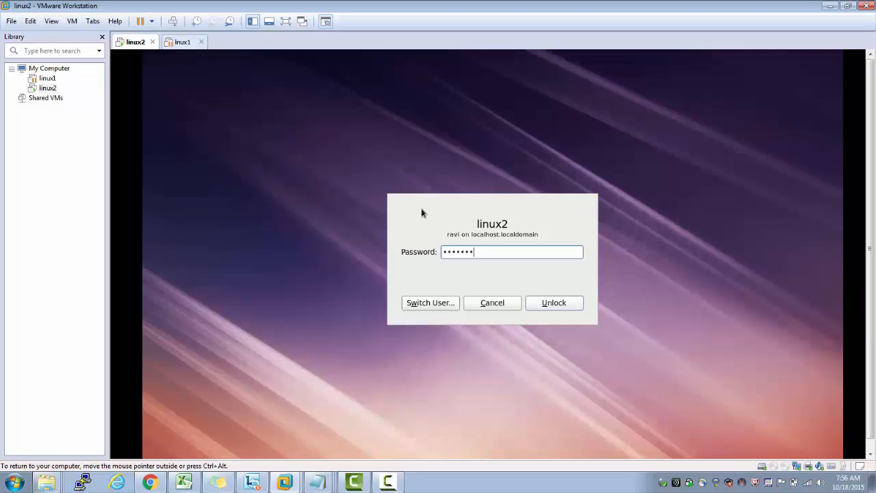
Step: Unlock linux2, run ifconfig in a fresh terminal and select the IP address 192.168.207.130
left_click(553, 302)
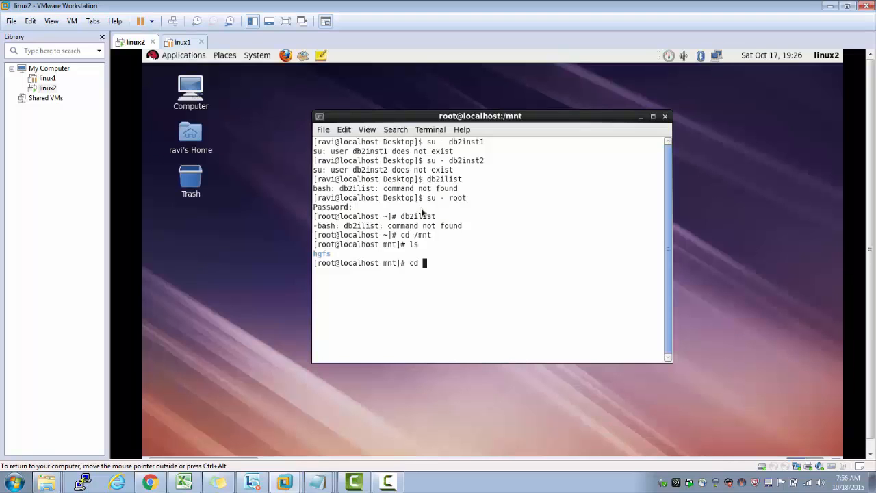
mouse_move(431, 246)
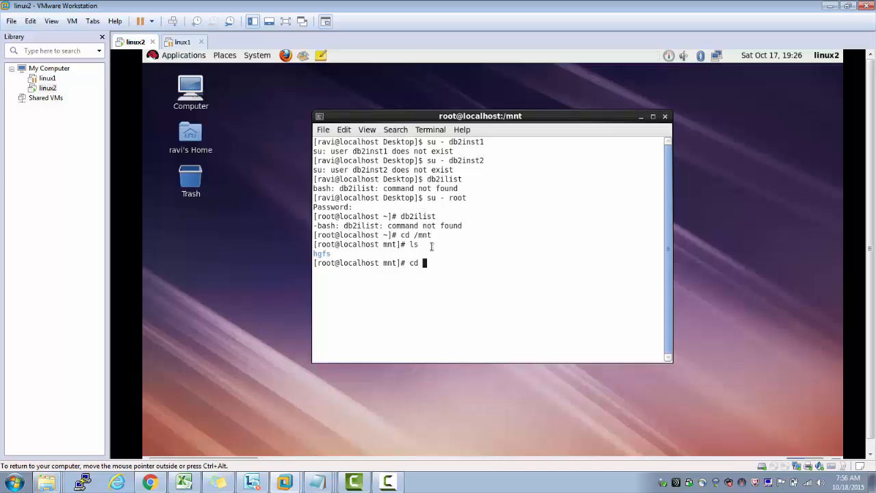
type("ifconfig")
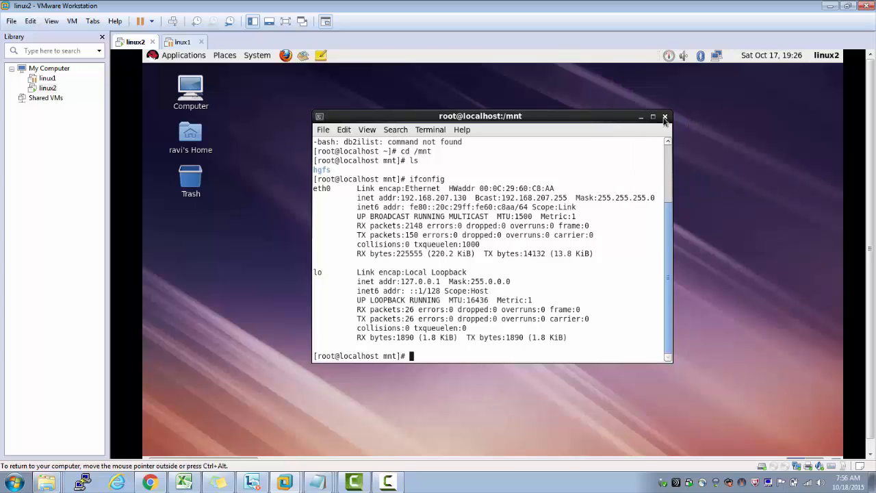
left_click(664, 115)
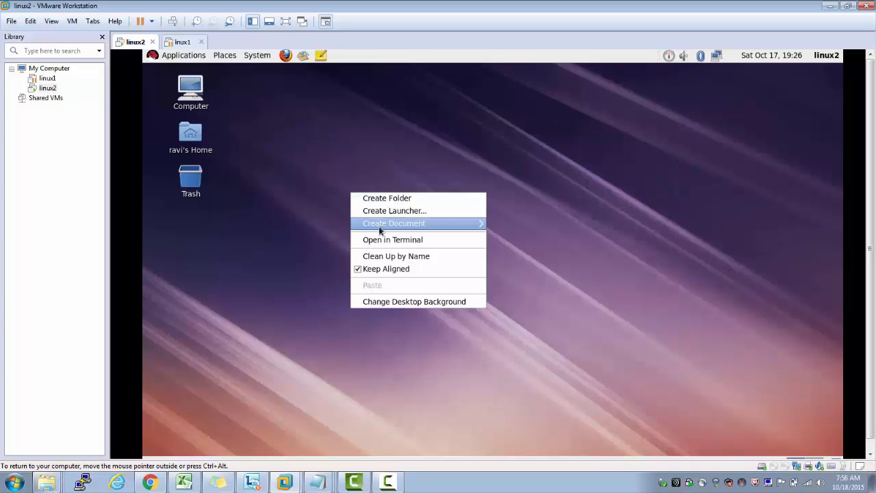
left_click(392, 239)
type("ifconfig")
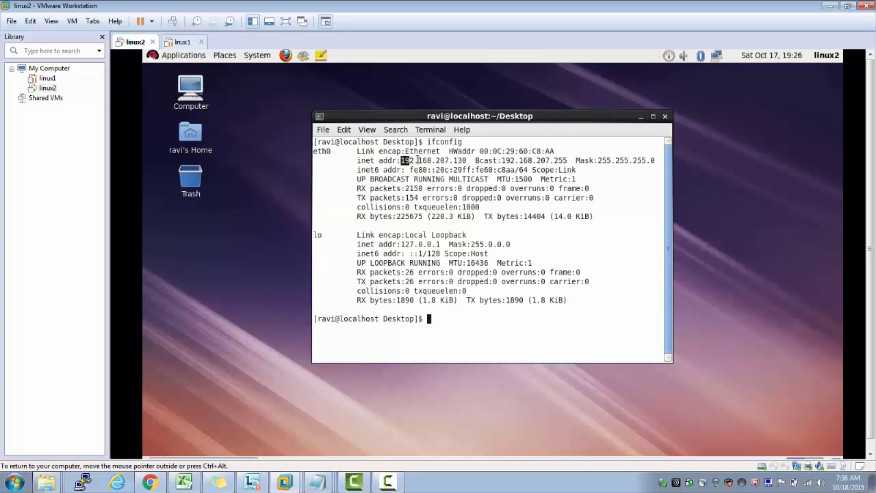
double_click(433, 160)
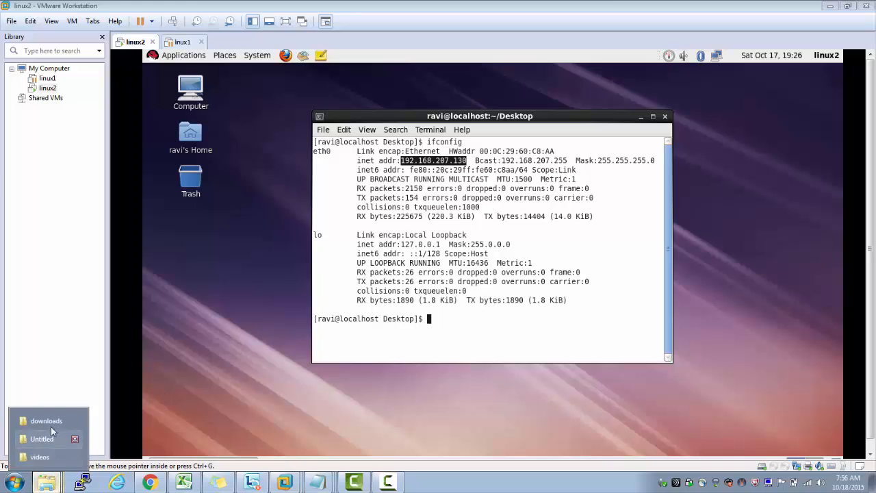
Step: Launch putty.exe, start an SSH session to 192.168.207.130 and trust the server's host key
left_click(46, 420)
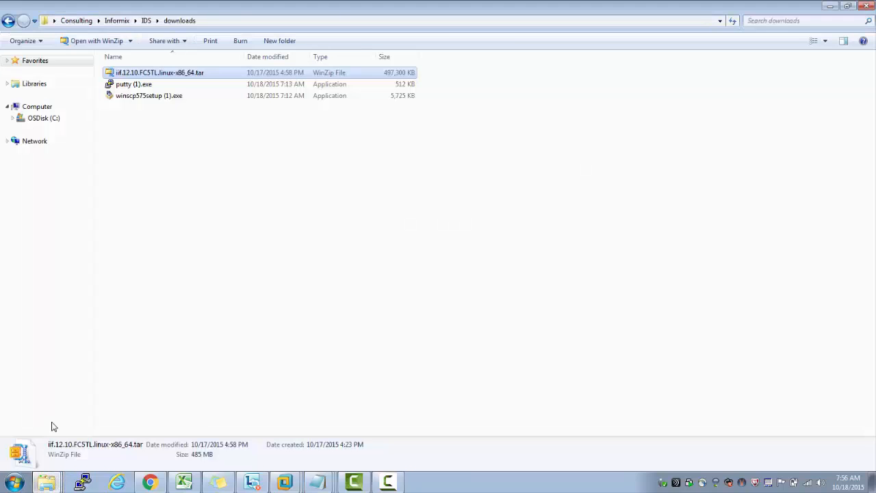
double_click(134, 84)
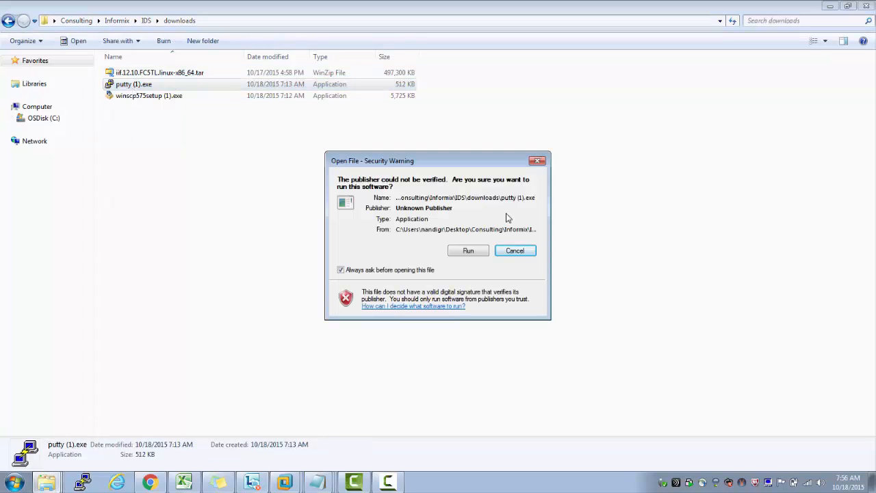
left_click(468, 250)
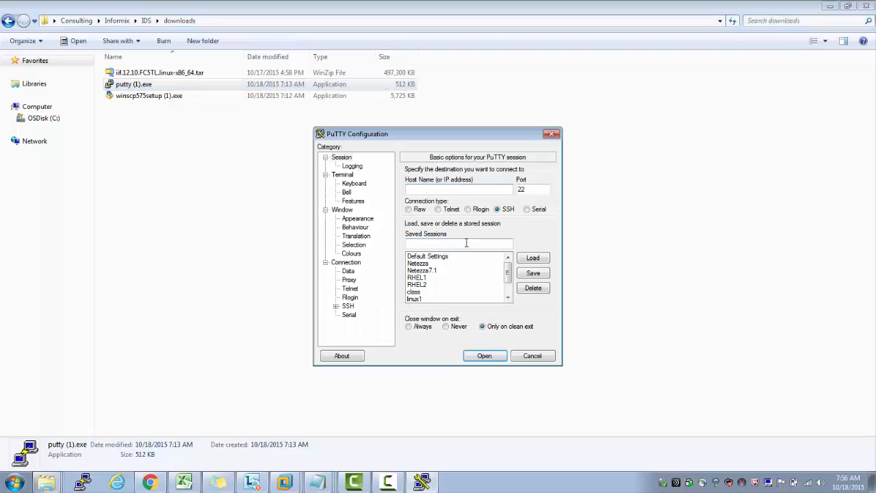
type("192.168.207.130")
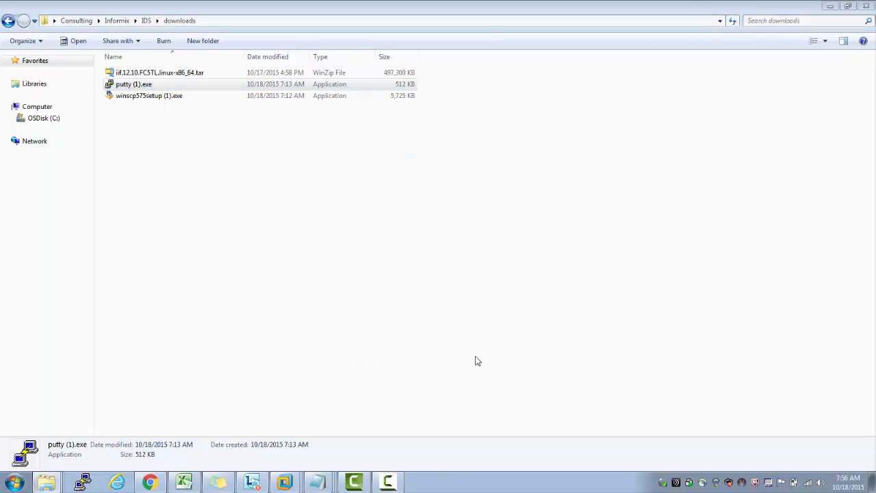
double_click(135, 84)
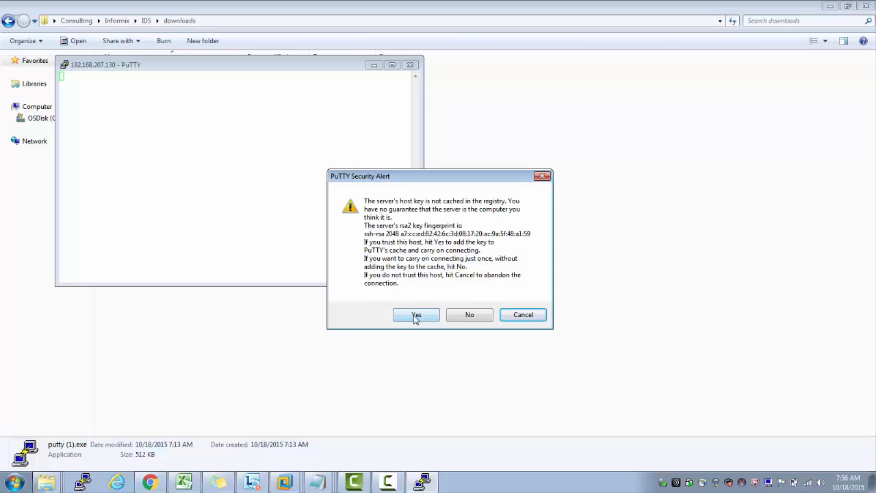
left_click(416, 313)
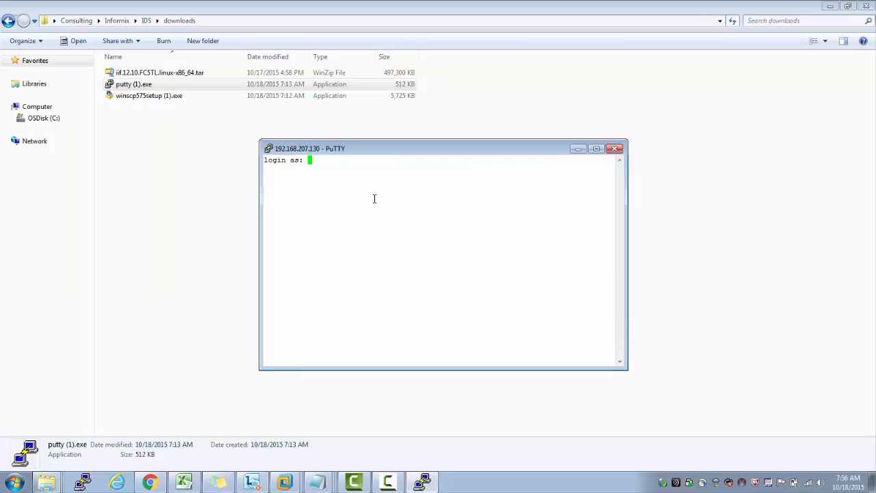
Step: Log in to the PuTTY session as root with the password to reach the shell prompt
type("root")
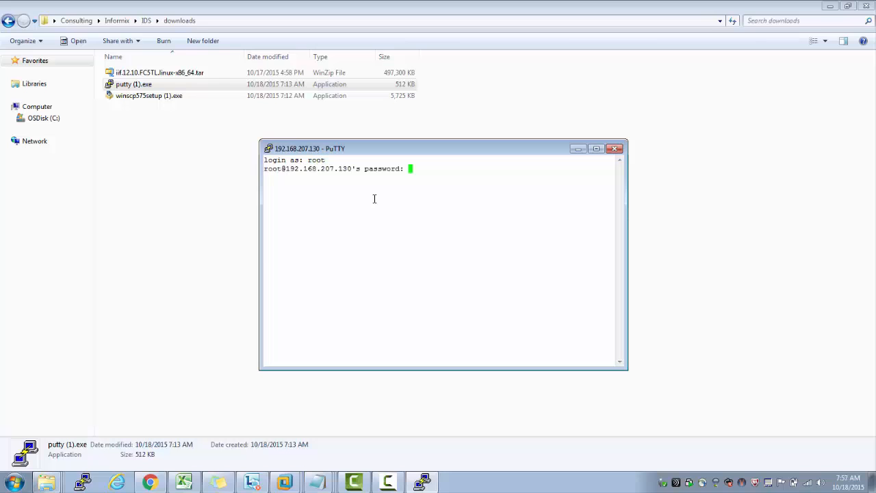
key("Return")
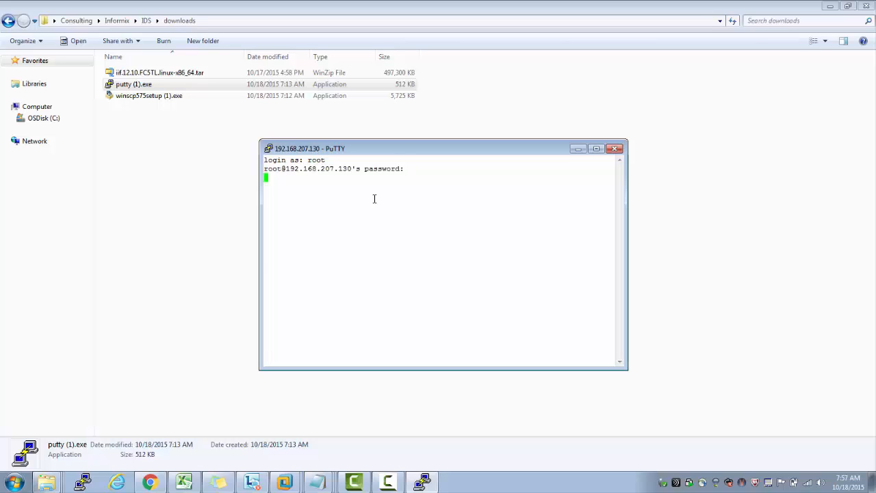
key("Return")
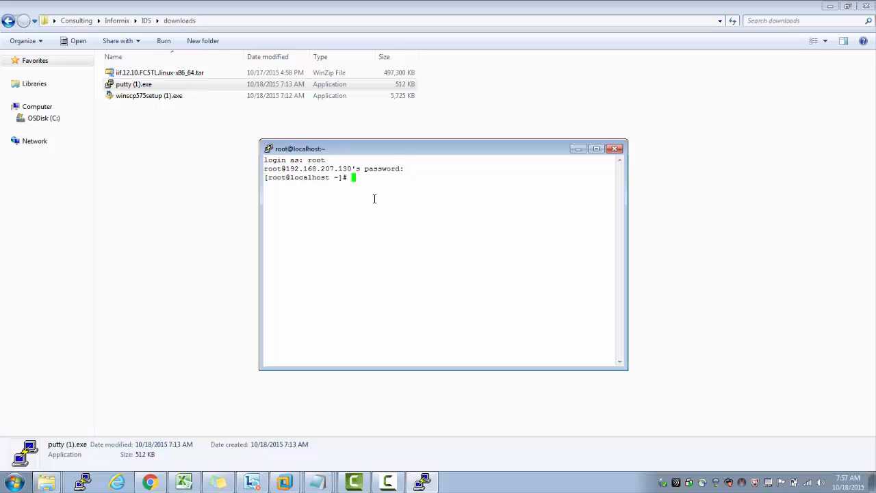
mouse_move(351, 229)
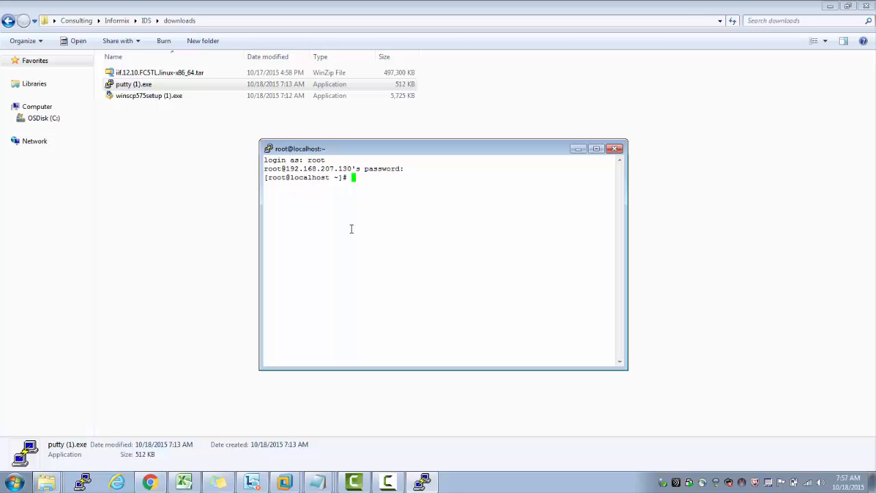
left_click(161, 71)
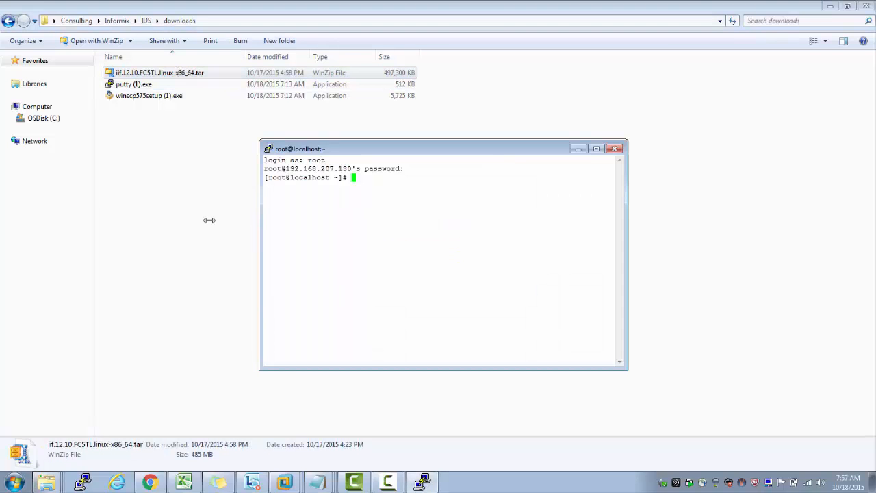
Step: Enlarge PuTTY, go to /mnt, make and enter the informix directory, then report disk space with df -k
left_click_drag(443, 148, 386, 122)
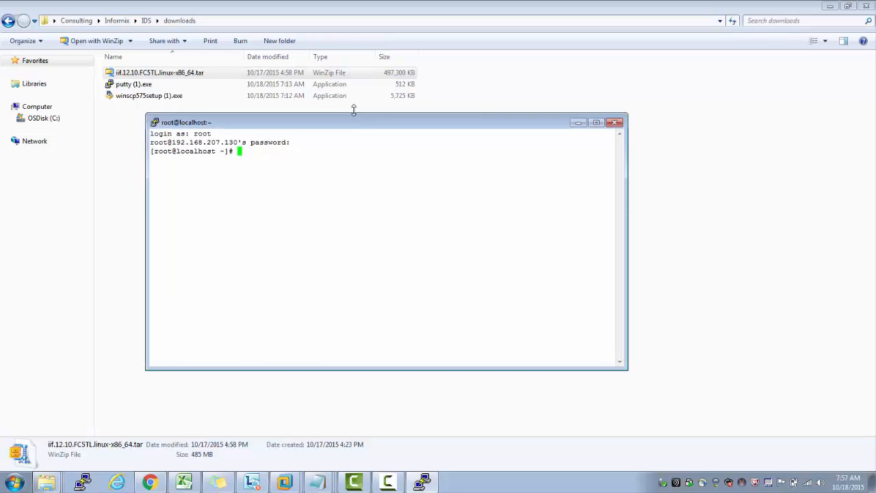
type("c")
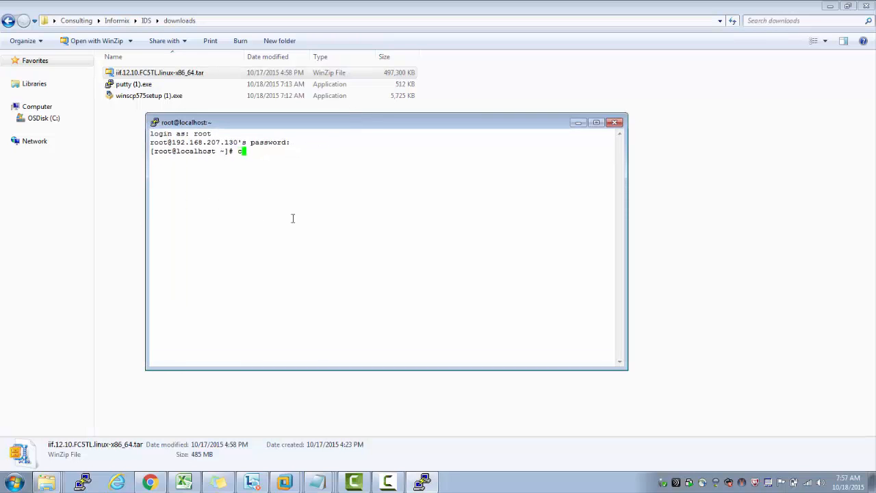
type("cd /mnt")
type("pwd")
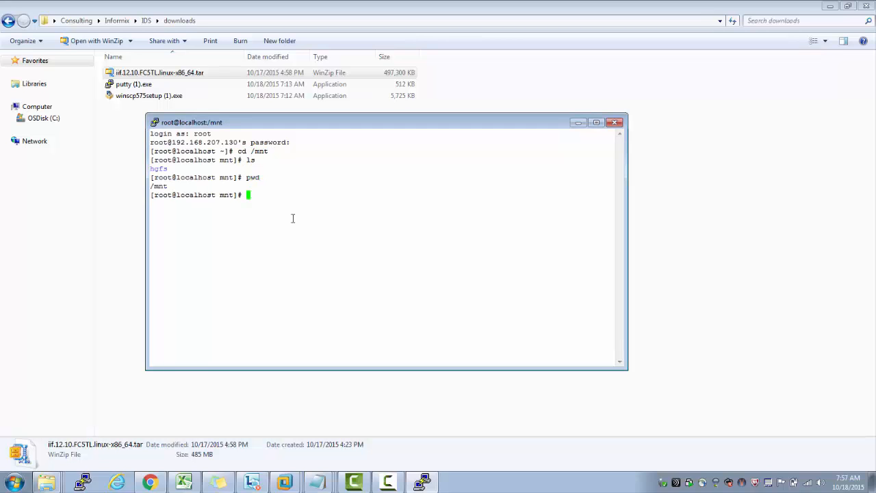
type("mkdir informix")
type("cd informix")
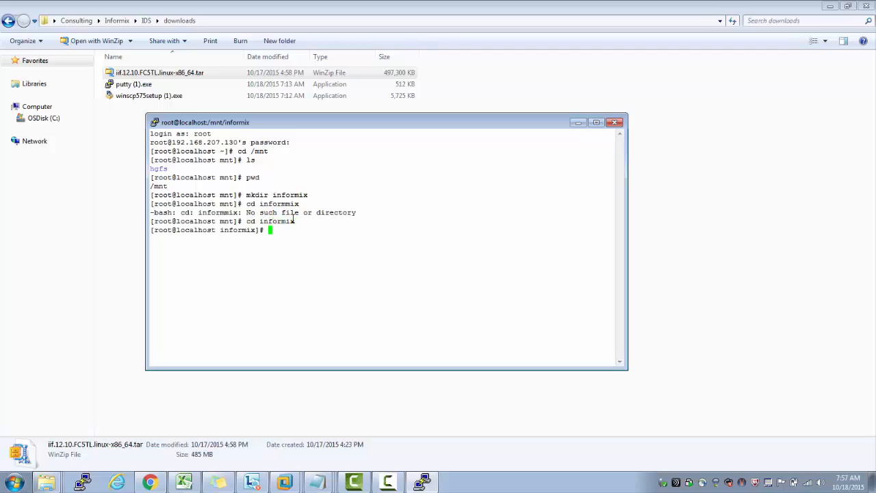
type("df -")
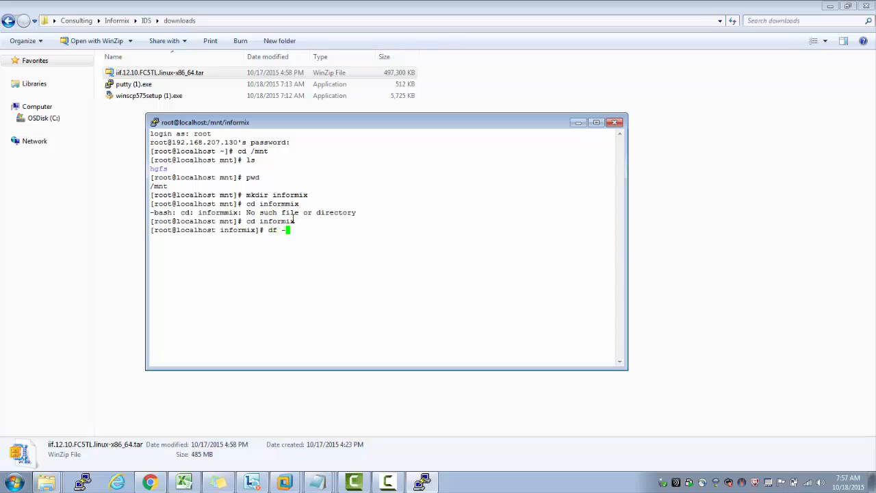
key("Return")
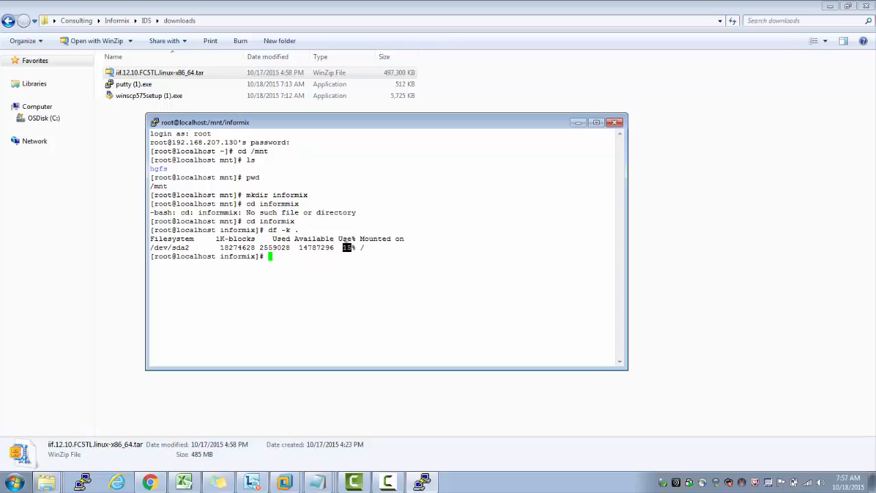
Step: Launch WinSCP from the Start menu and enter host 192.168.207.130, checked with ifconfig in the terminal
left_click(11, 482)
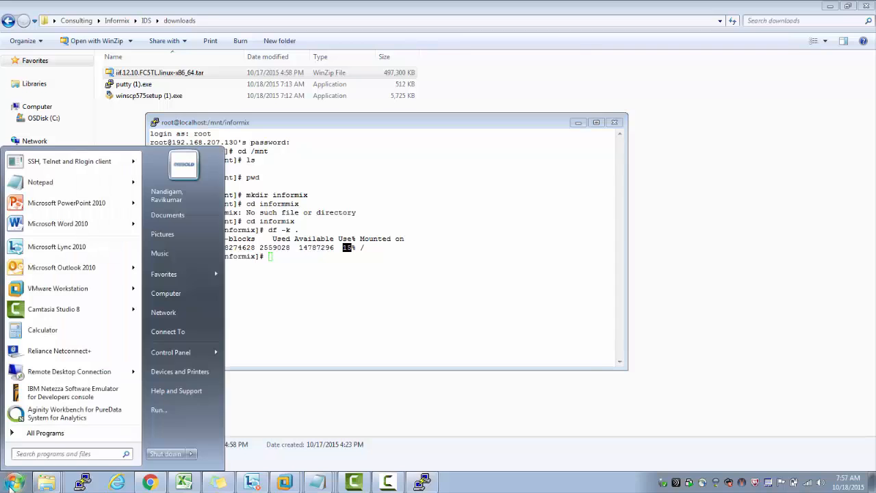
type("winscp")
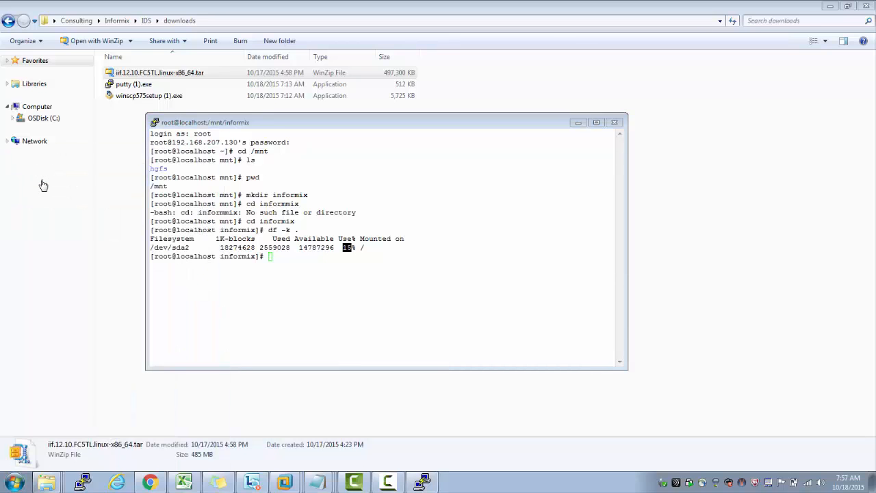
left_click(454, 481)
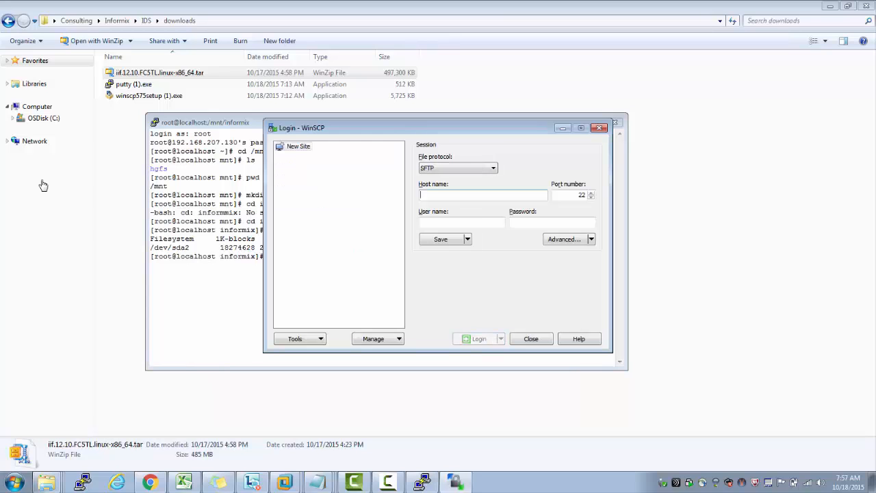
mouse_move(509, 175)
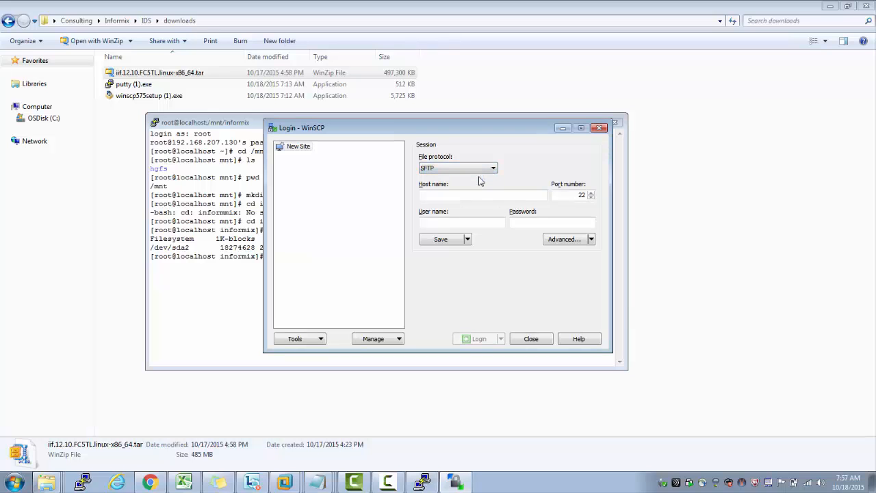
type("15")
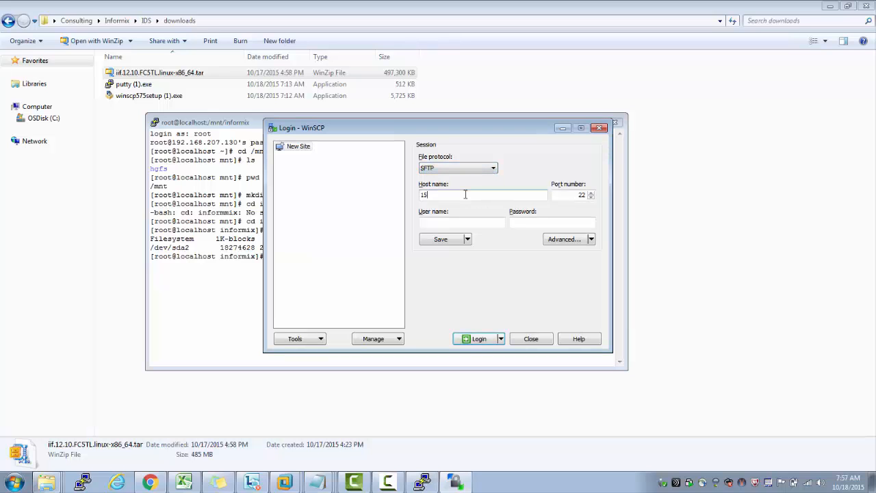
left_click(531, 338)
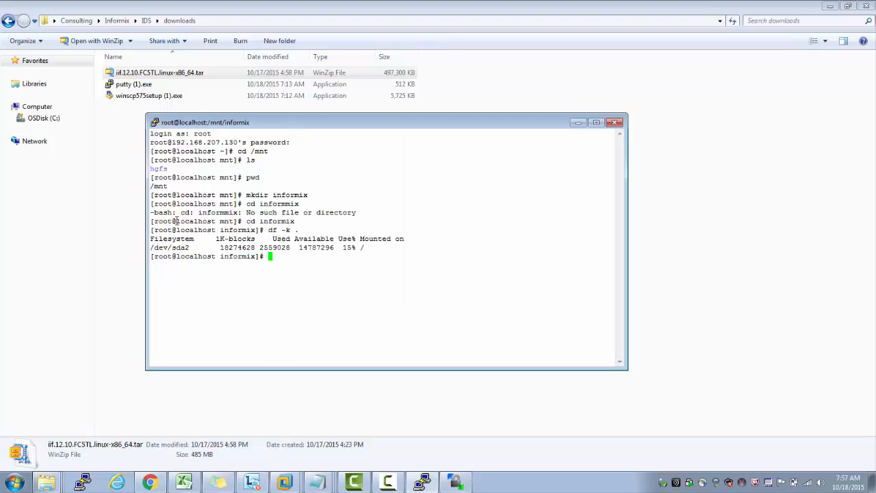
type("ifconfig")
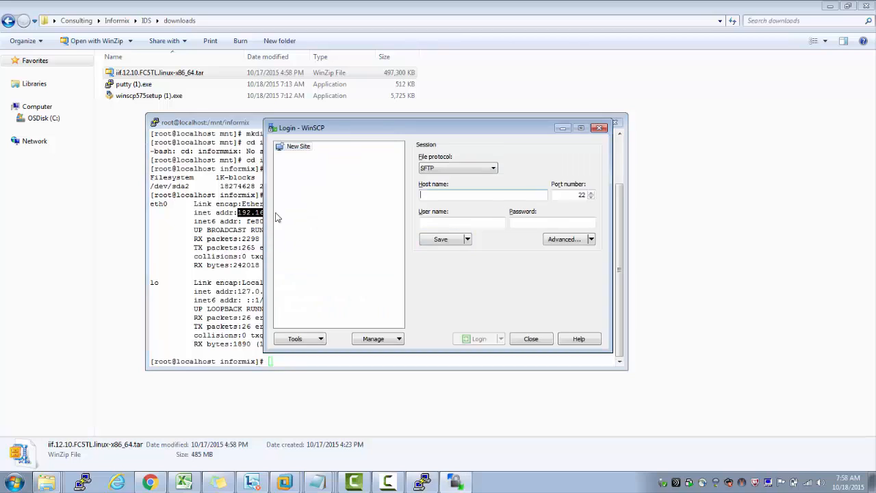
type("192.168.207.130")
left_click(462, 221)
type("root")
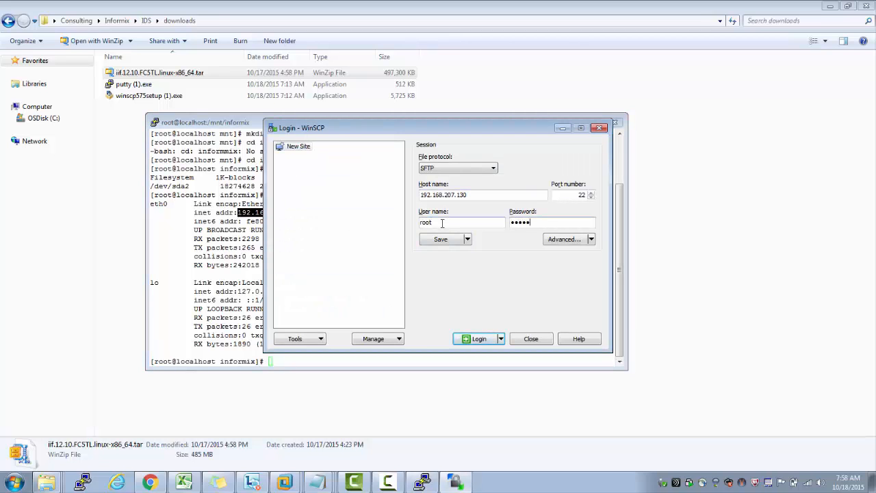
Step: Save the login as site 'linux2' with the password stored, then start the login
left_click(468, 238)
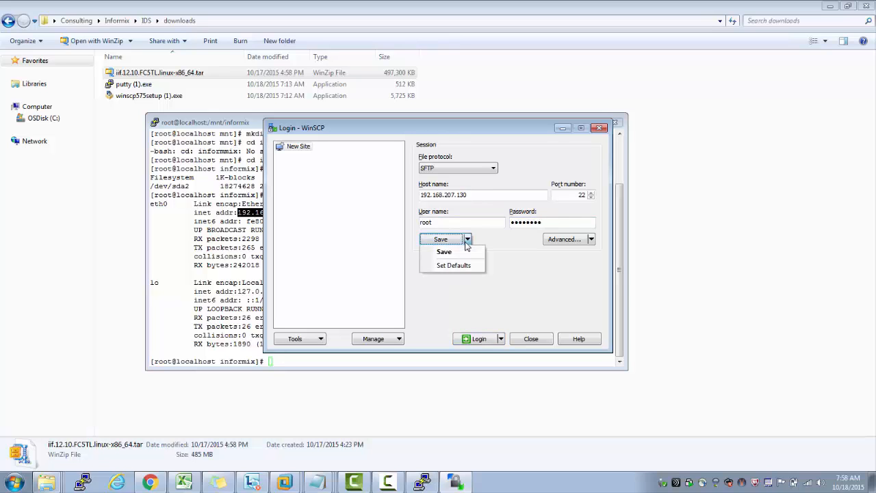
left_click(443, 252)
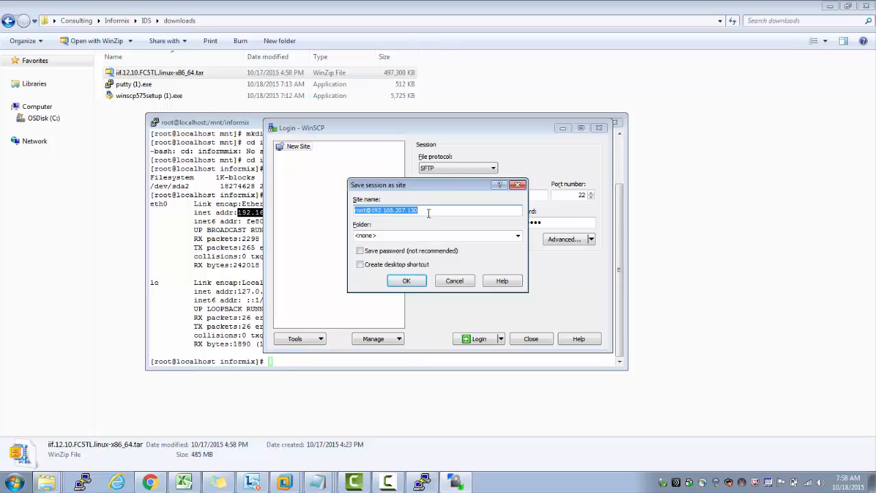
type("linux")
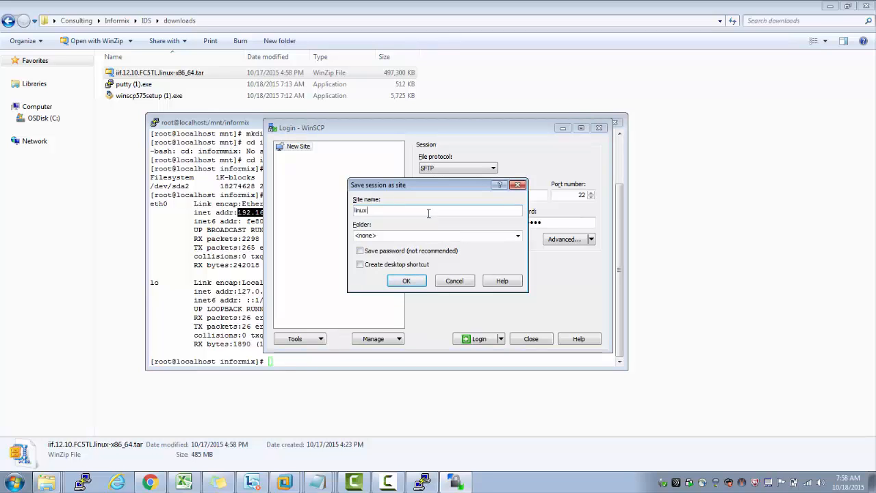
type("2")
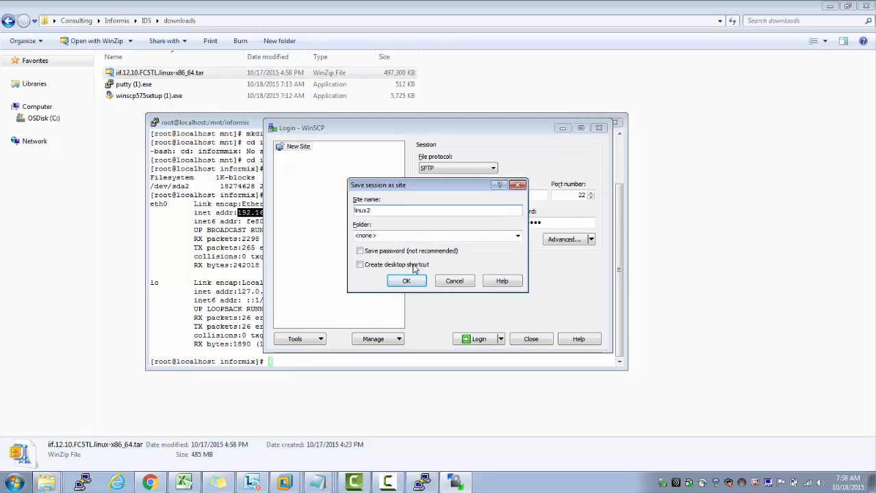
left_click(359, 251)
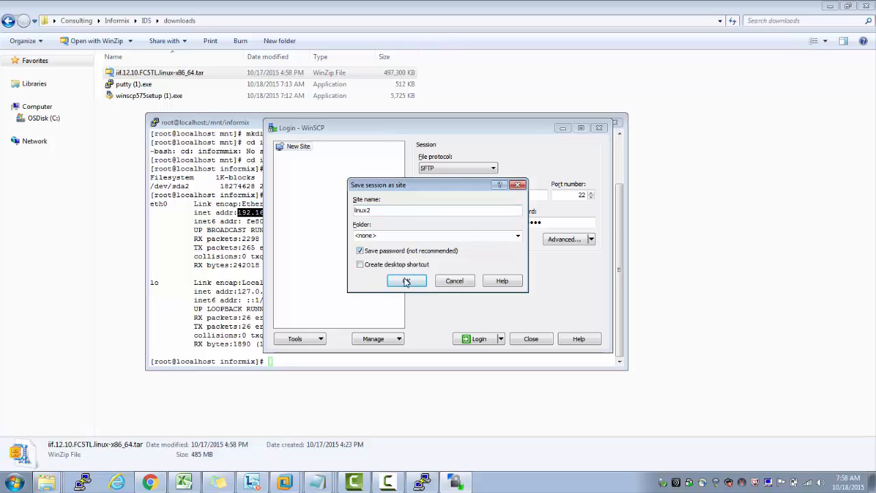
left_click(407, 281)
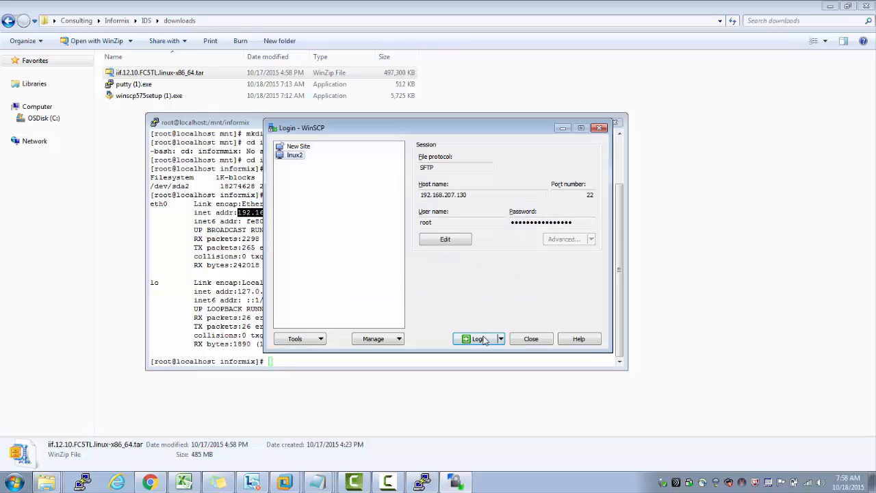
Step: Accept the server's host key to connect and maximize the WinSCP commander window
left_click(476, 339)
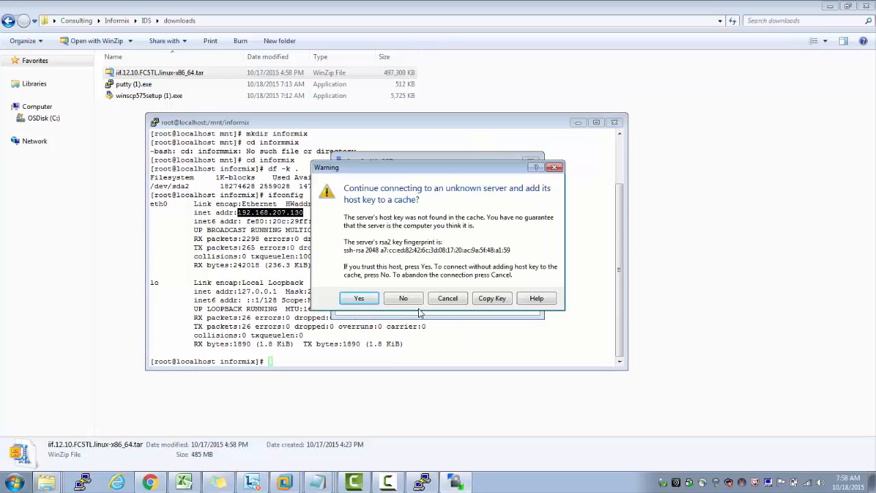
left_click(359, 298)
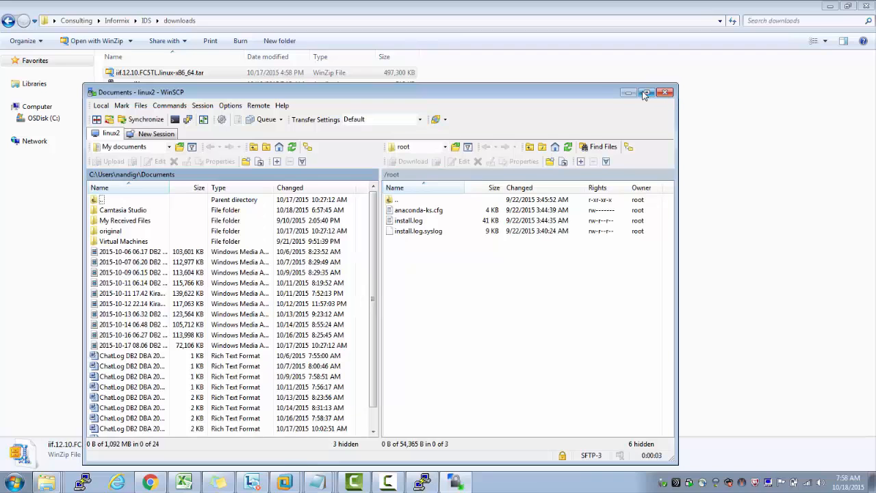
left_click(646, 93)
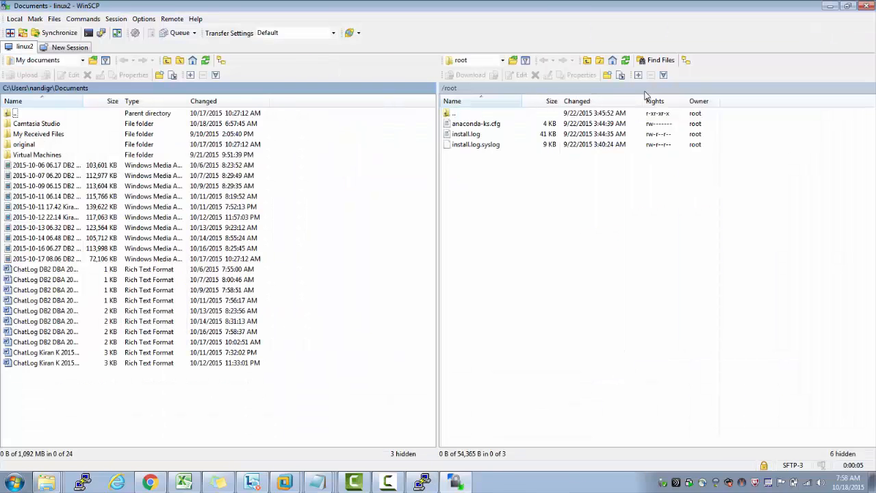
left_click(465, 134)
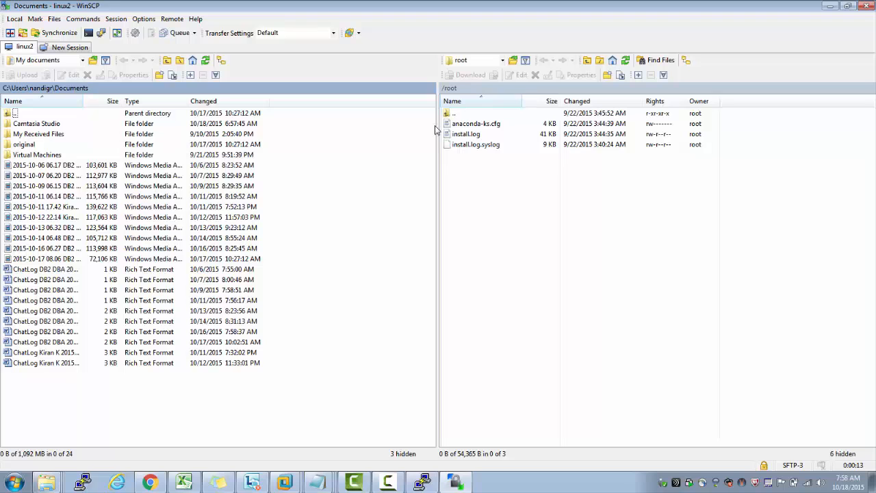
mouse_move(423, 123)
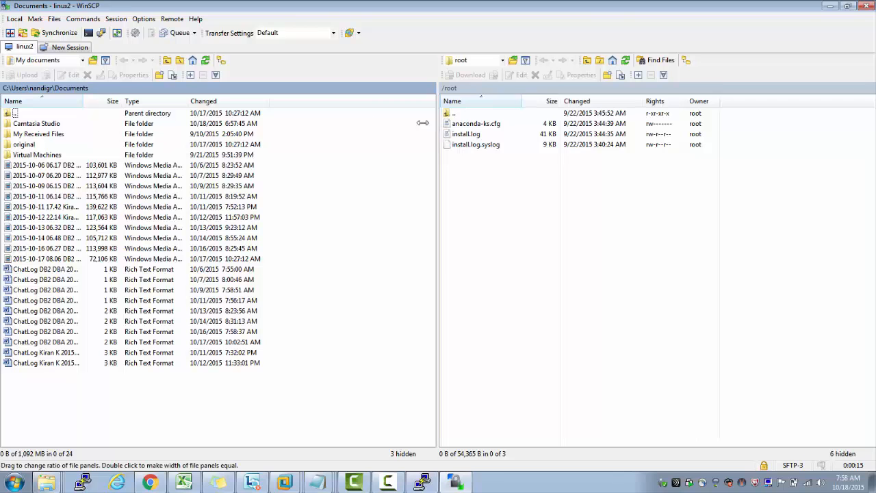
Step: Browse the local panel from Desktop through Consulting > Informix > IDS > downloads and select the Informix 12.10 tar
left_click_drag(436, 123, 351, 123)
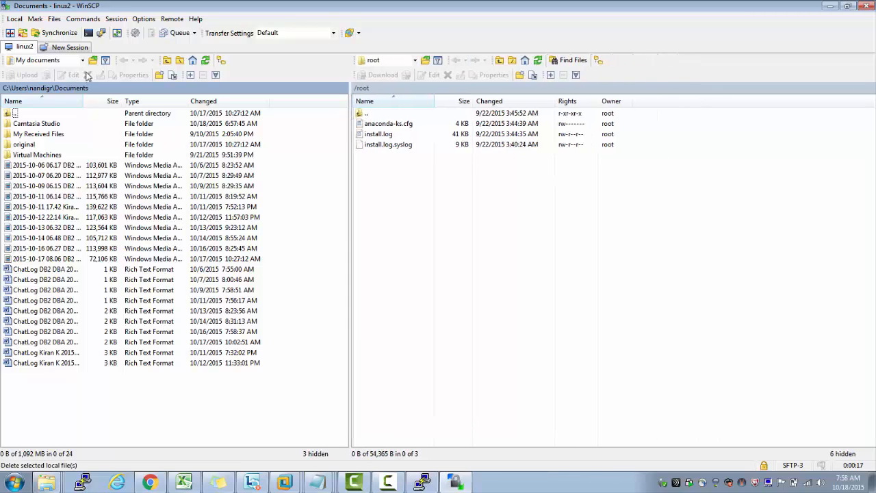
left_click(86, 61)
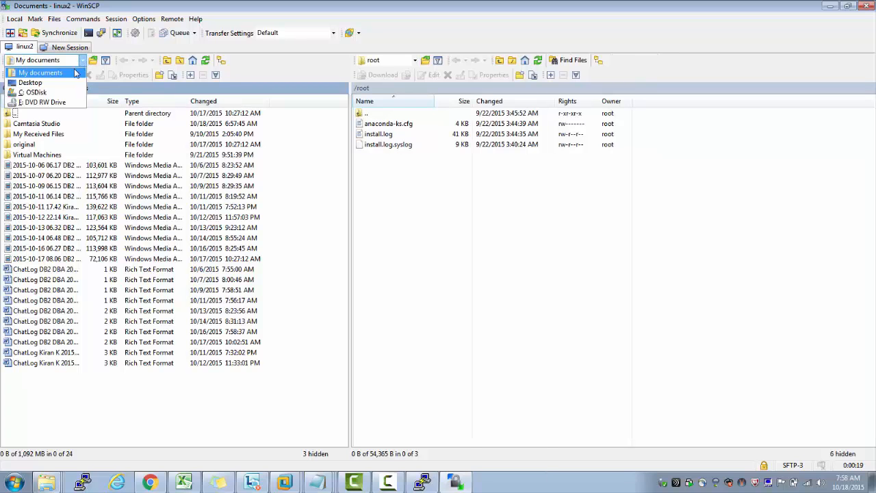
left_click(30, 82)
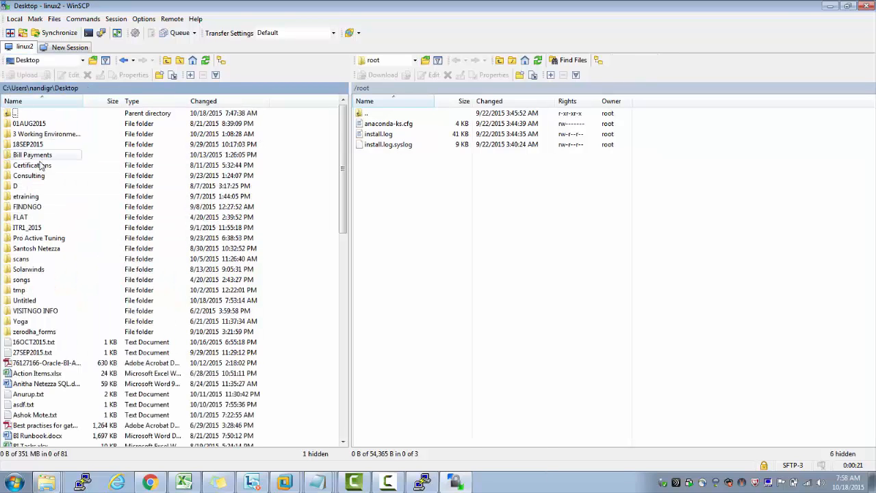
double_click(29, 175)
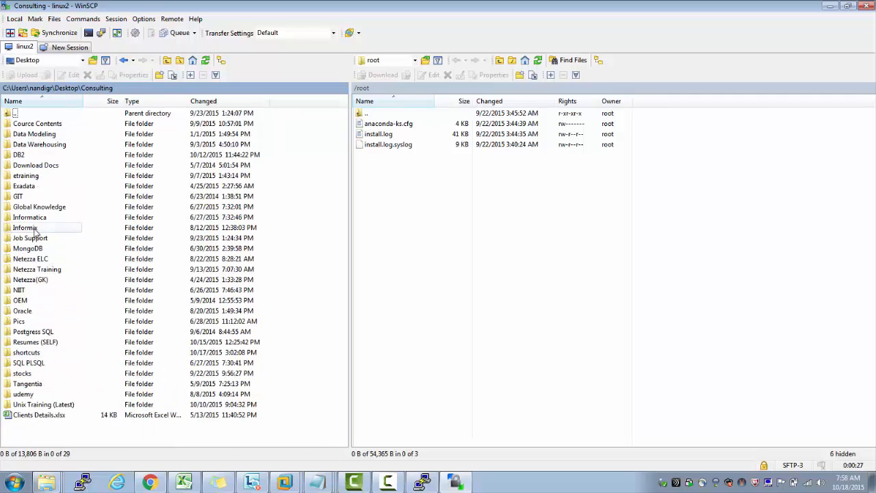
double_click(24, 227)
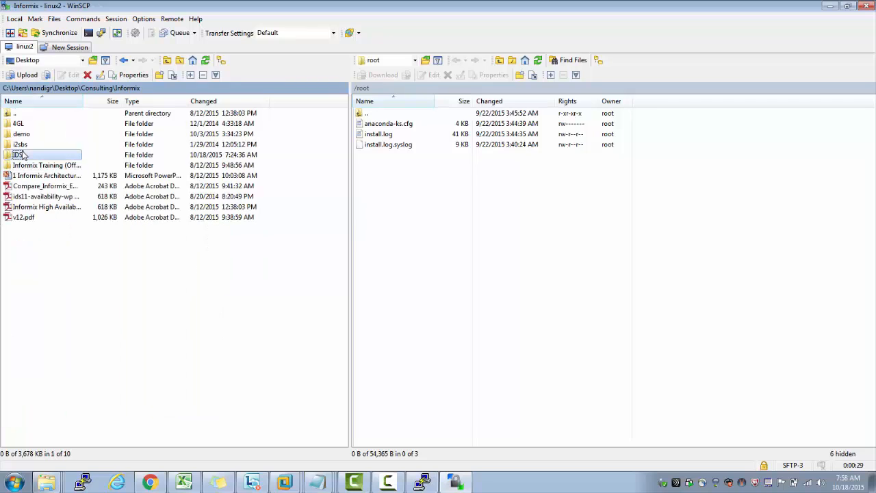
double_click(16, 153)
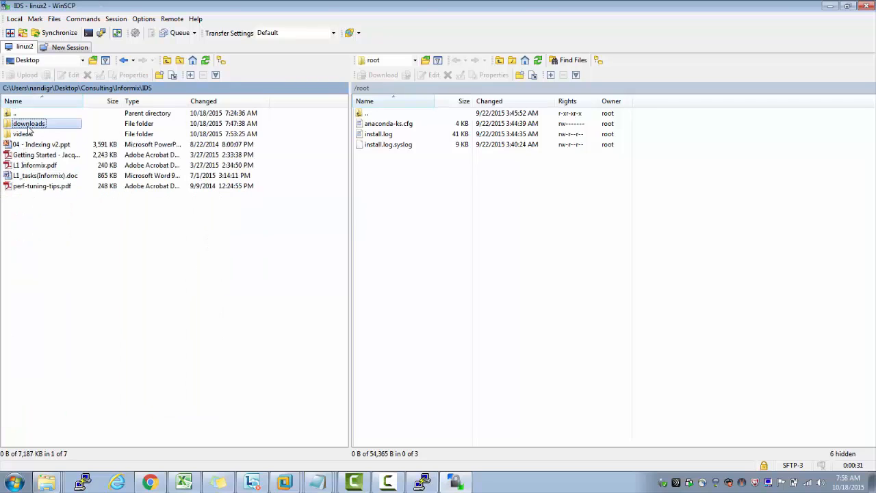
double_click(29, 123)
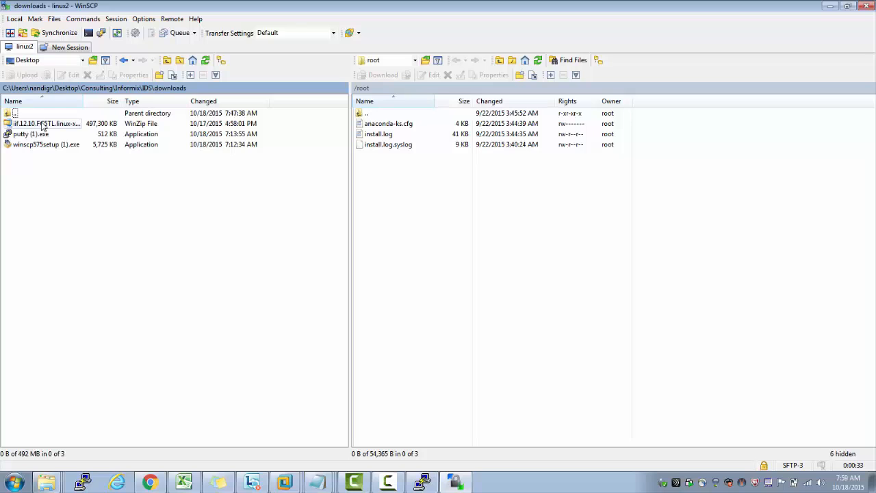
left_click(46, 123)
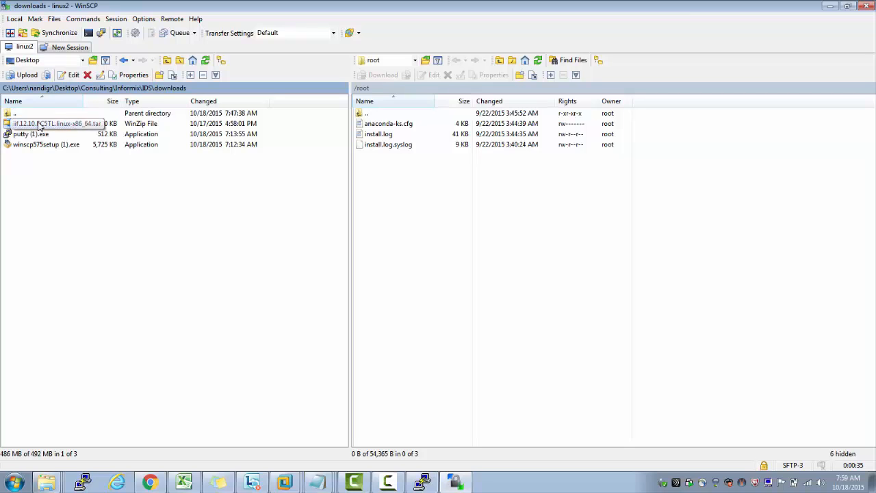
Step: Navigate the remote panel from the root directory into /mnt toward the informix folder
left_click(416, 60)
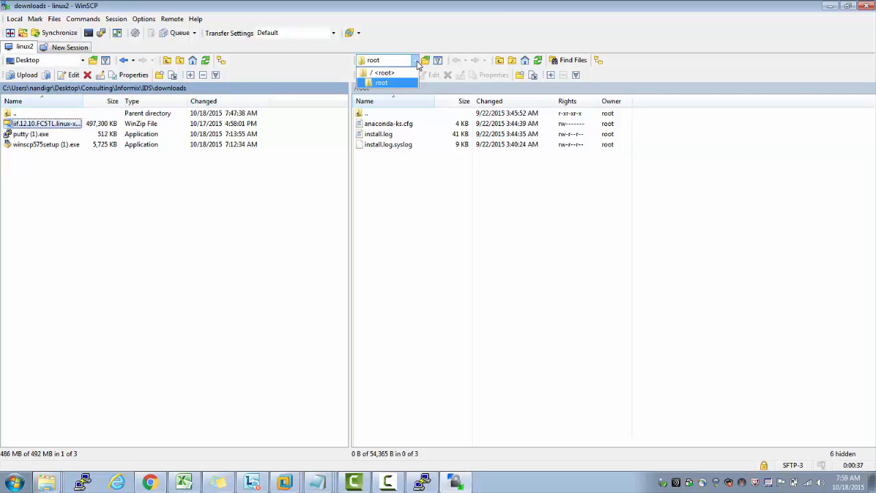
left_click(384, 73)
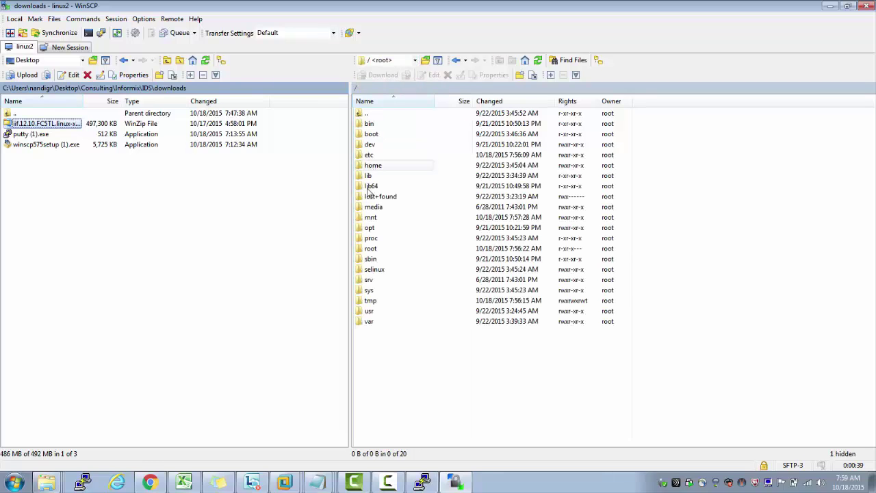
left_click(369, 216)
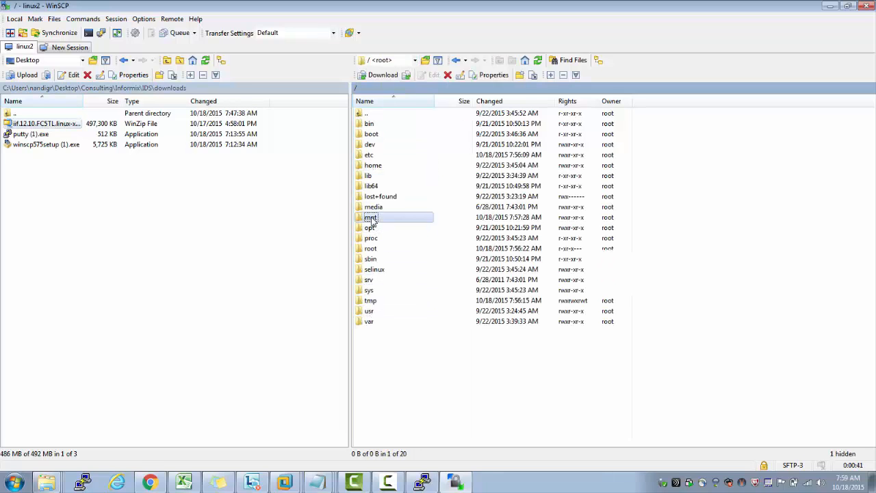
double_click(370, 216)
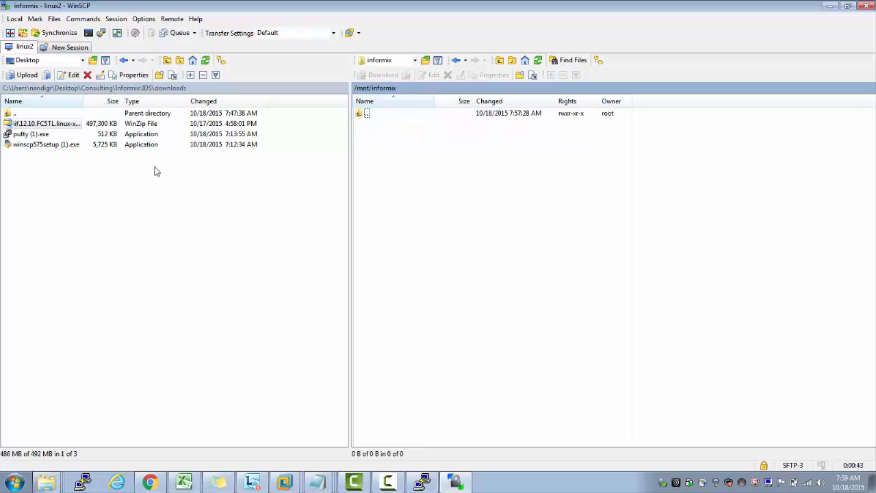
Step: Upload the Informix 12.10 tar to /mnt/informix/ with the Binary transfer preset confirmed
left_click(44, 123)
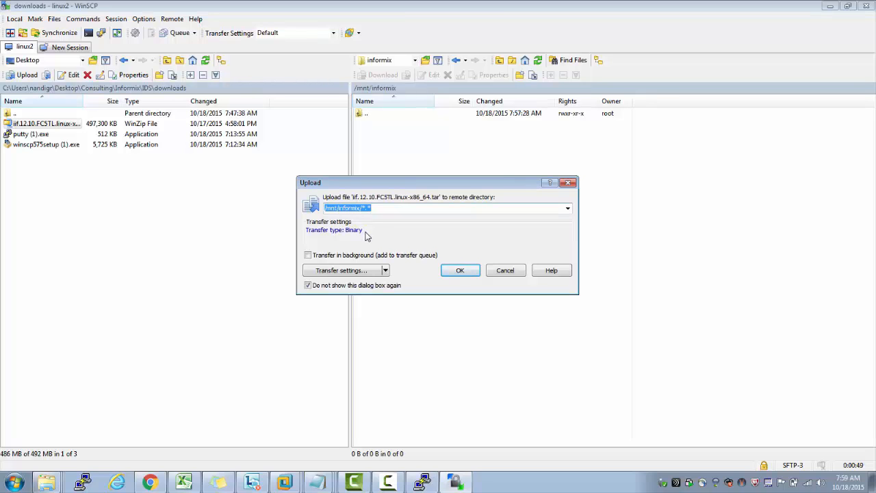
left_click(386, 269)
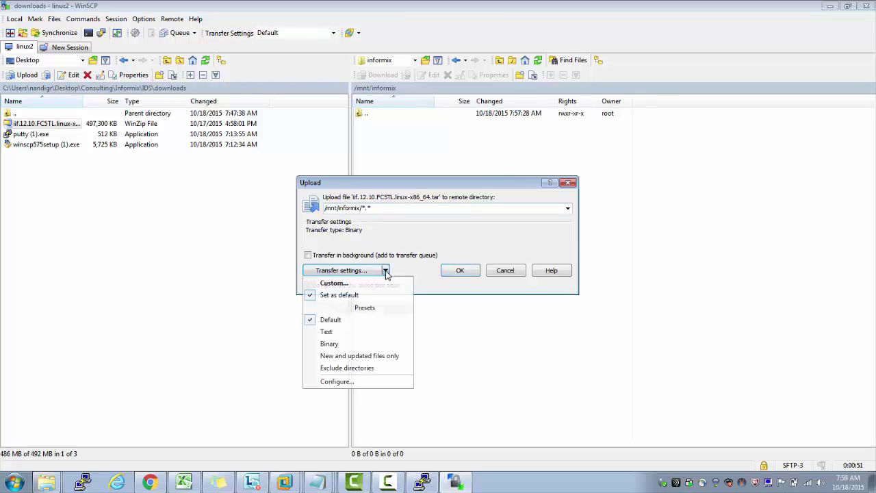
mouse_move(329, 343)
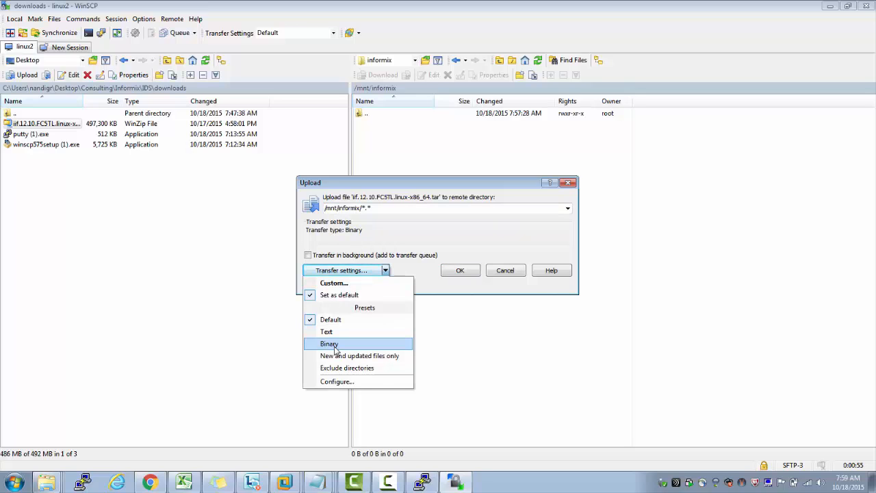
mouse_move(326, 331)
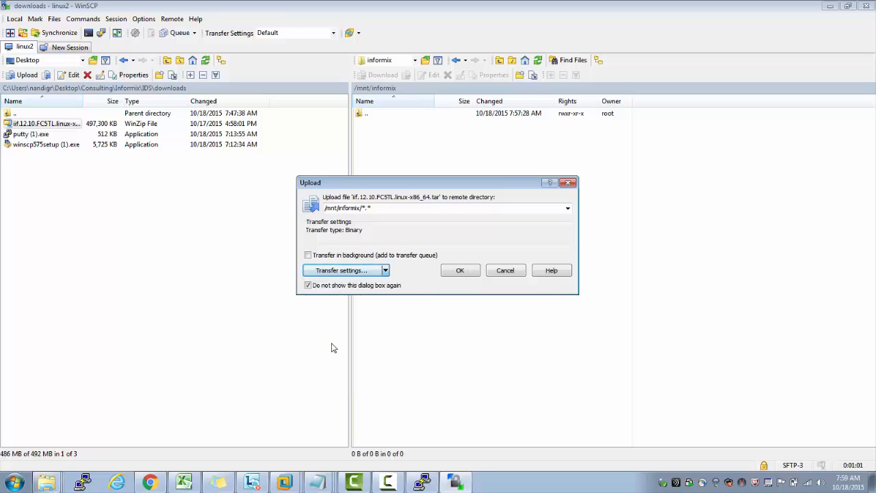
left_click(386, 269)
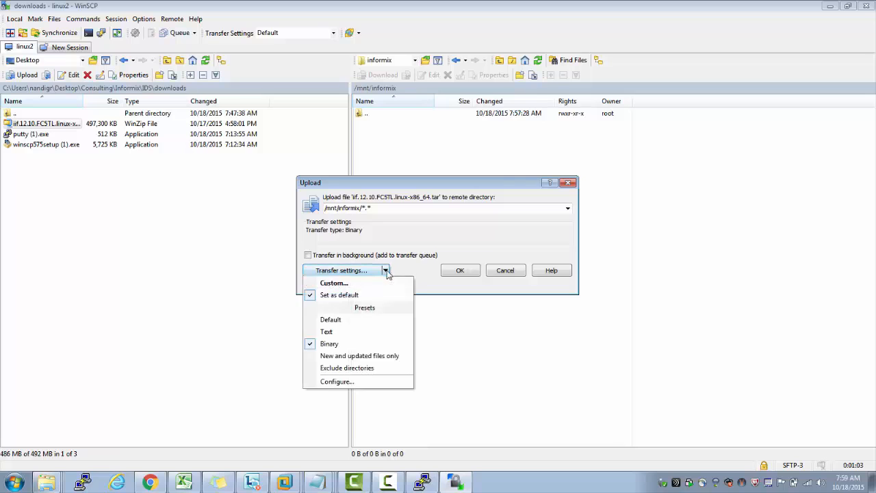
left_click(386, 269)
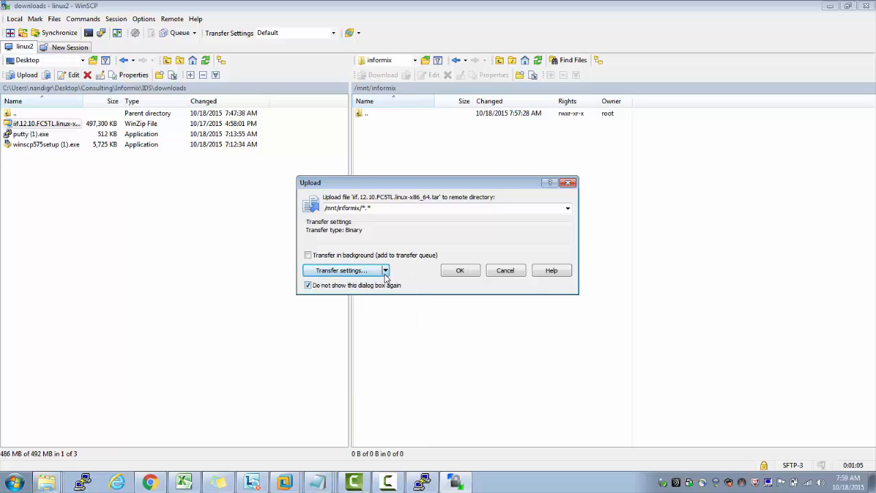
left_click(460, 270)
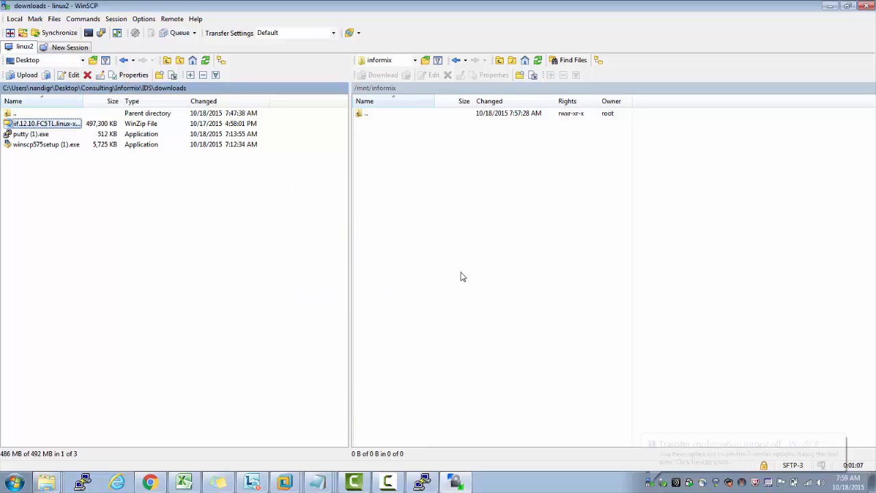